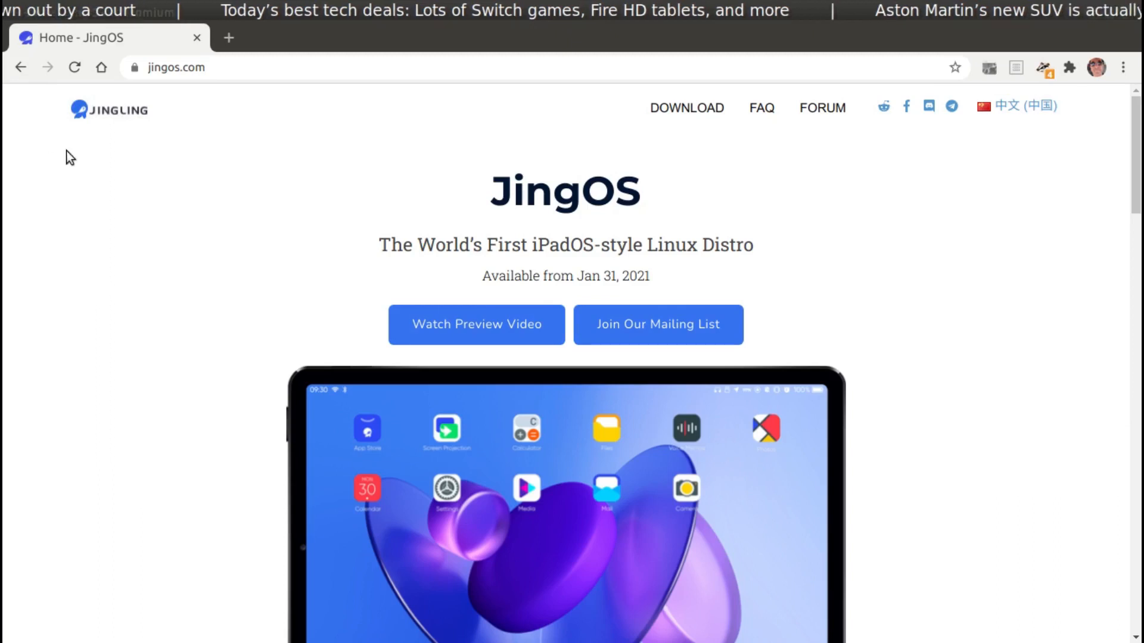
mouse_move(120, 116)
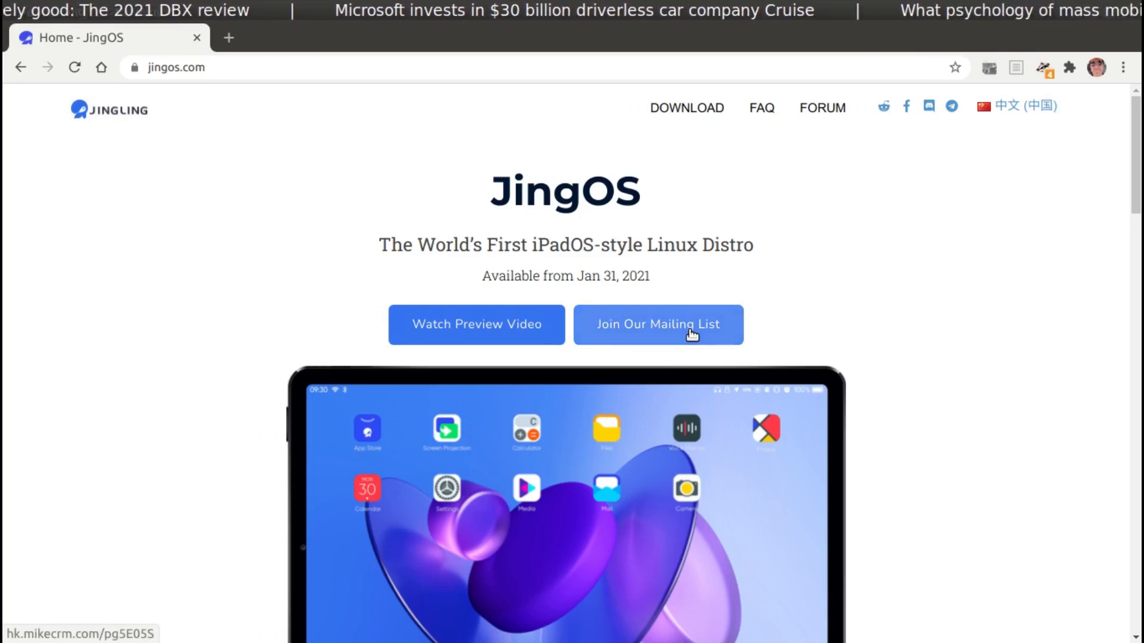
mouse_move(975, 310)
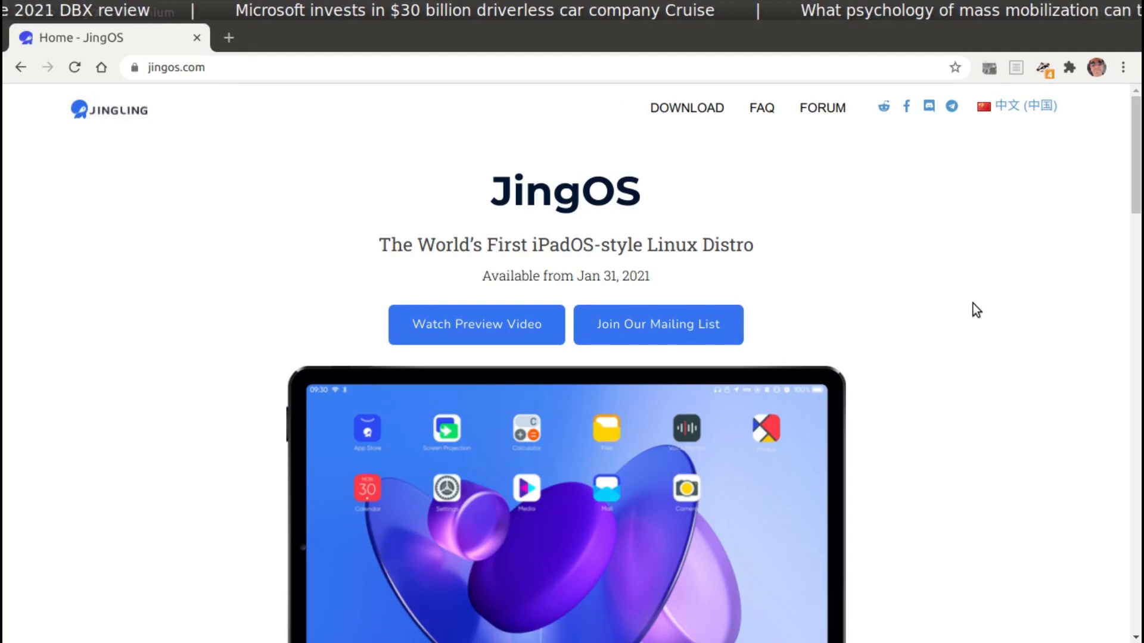
- Scroll to the Mobile First section and follow Check Compatible Devices to the forum device list
scroll("down", 3)
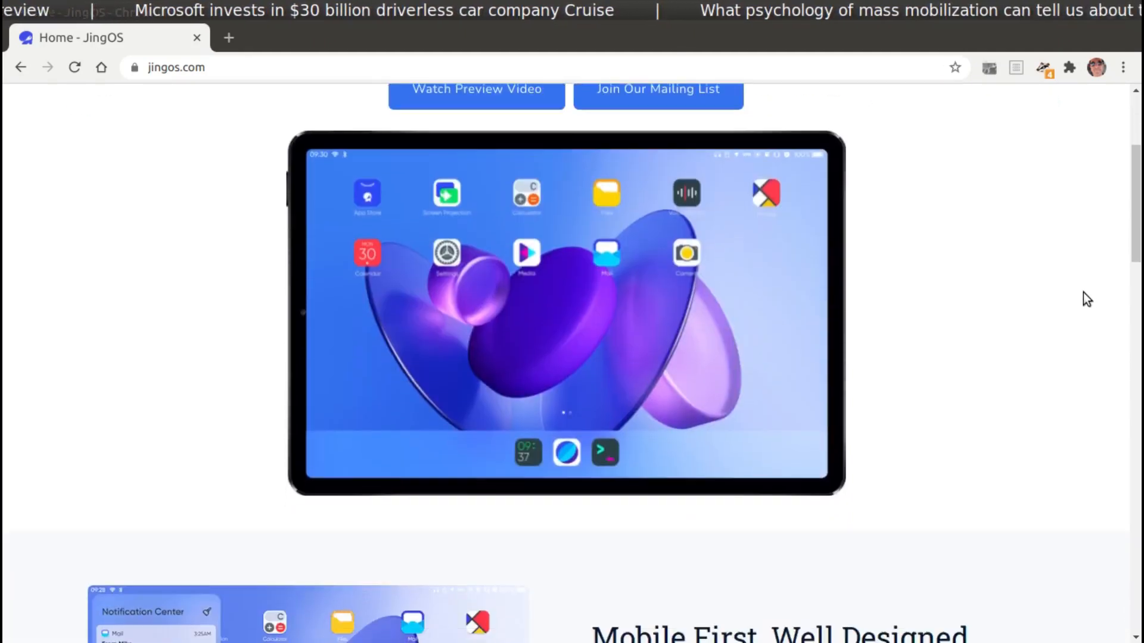
scroll("down", 3)
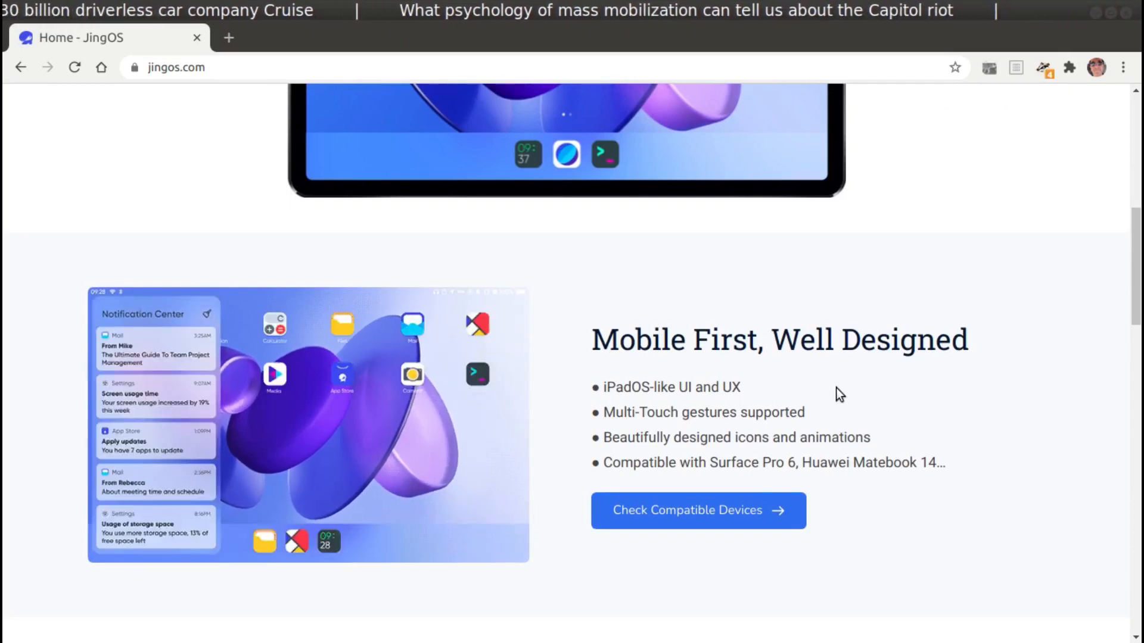
left_click(697, 510)
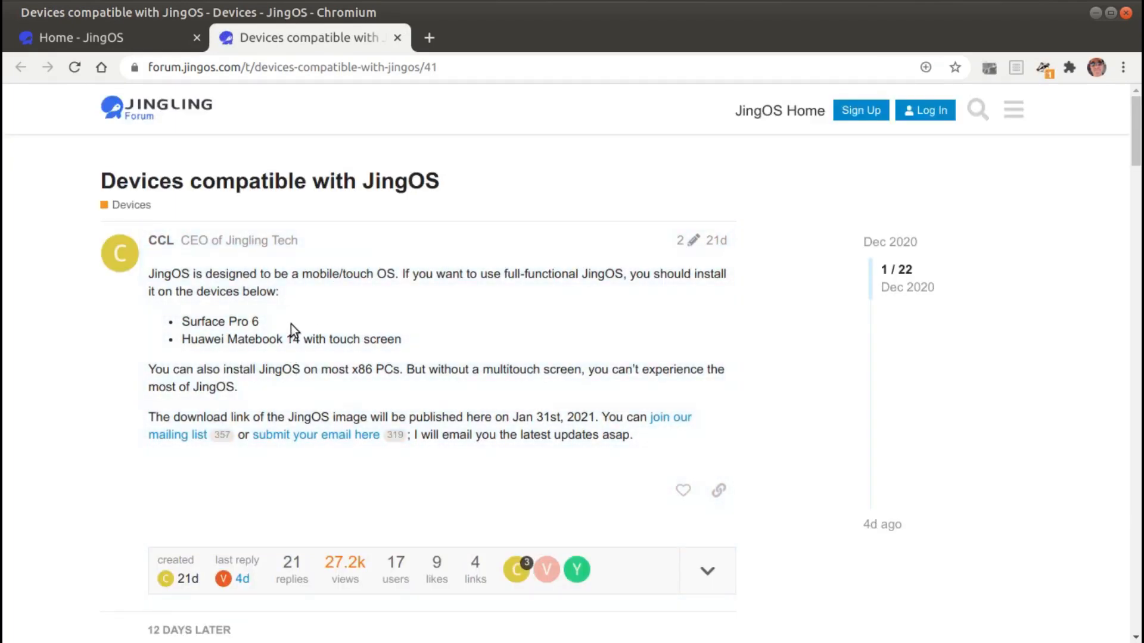
mouse_move(468, 304)
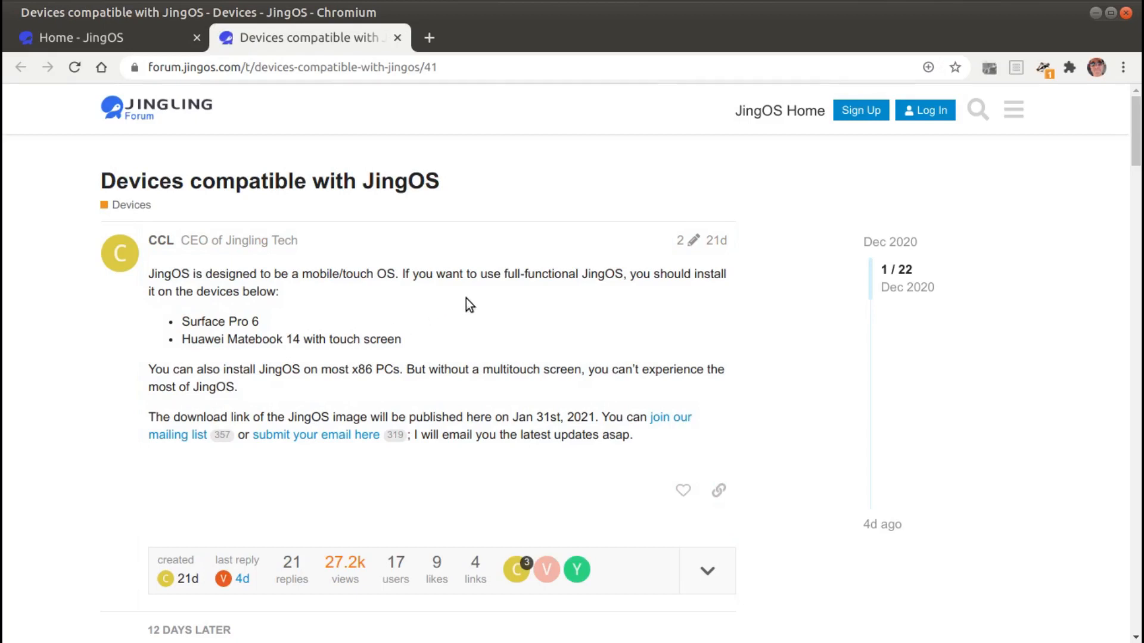
mouse_move(347, 388)
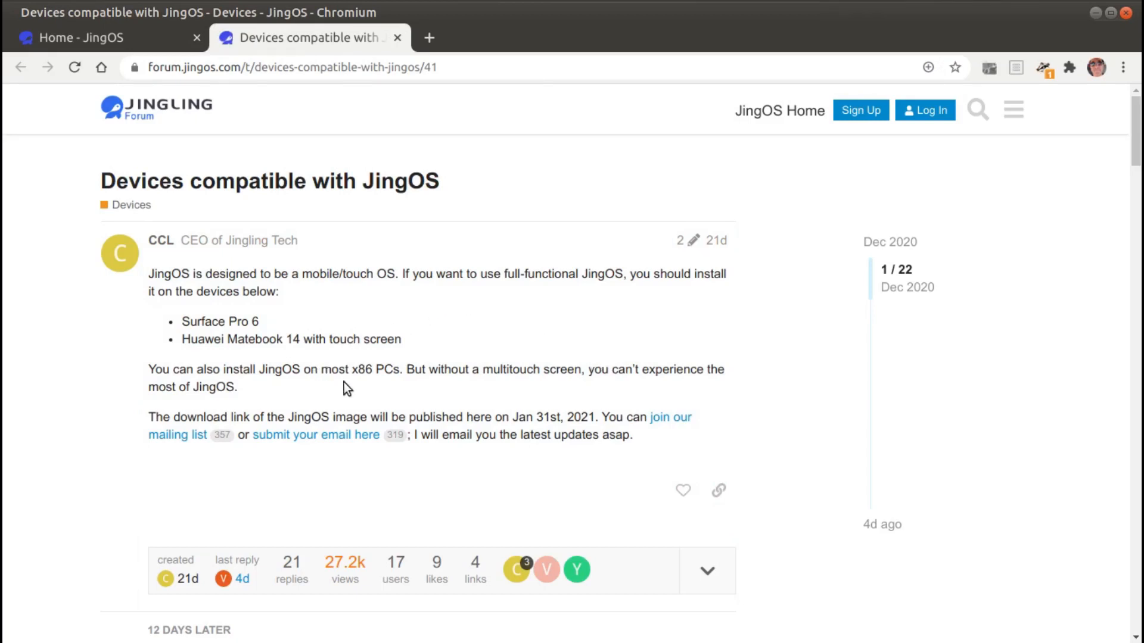
mouse_move(392, 389)
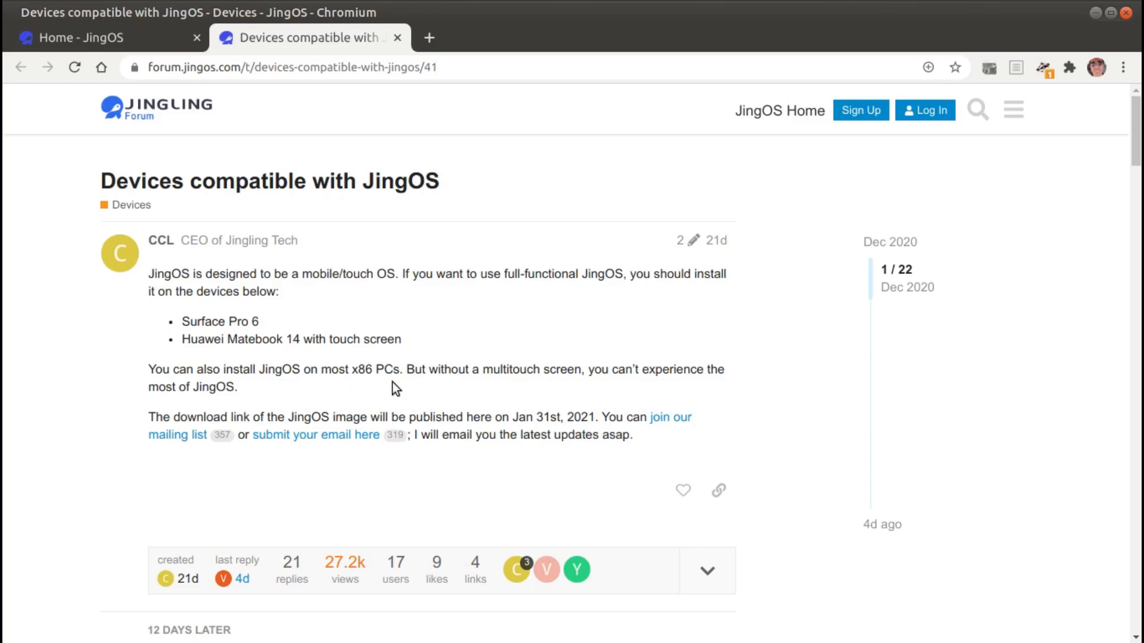
mouse_move(559, 395)
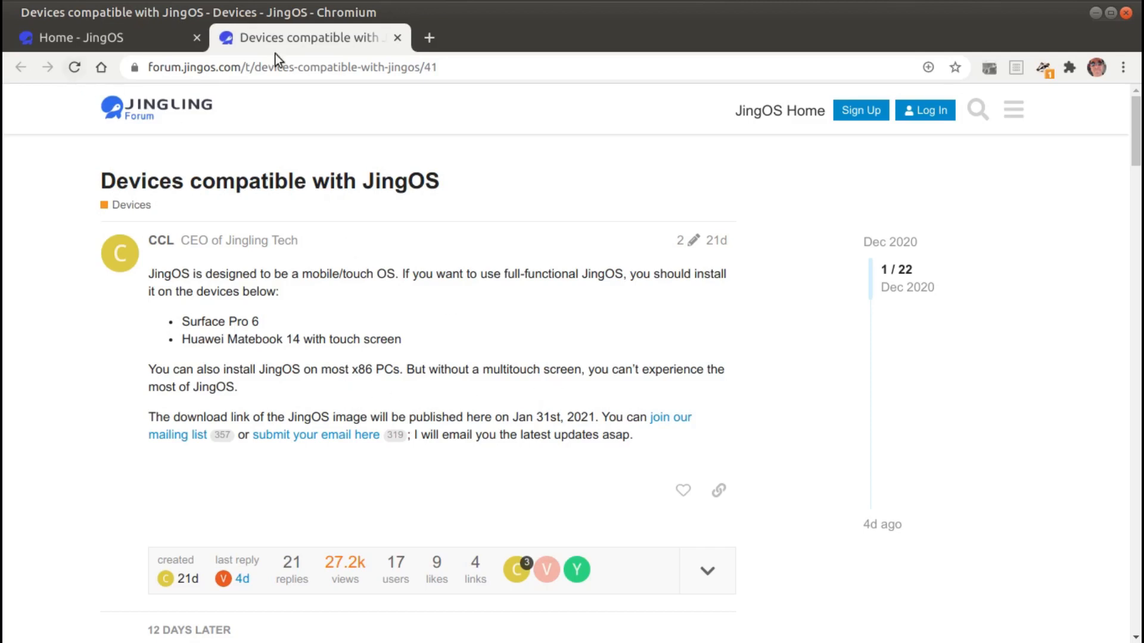
- Close the forum tab and scroll the homepage through Native Apps, Linux and Trackpad Gestures to the footer
left_click(398, 37)
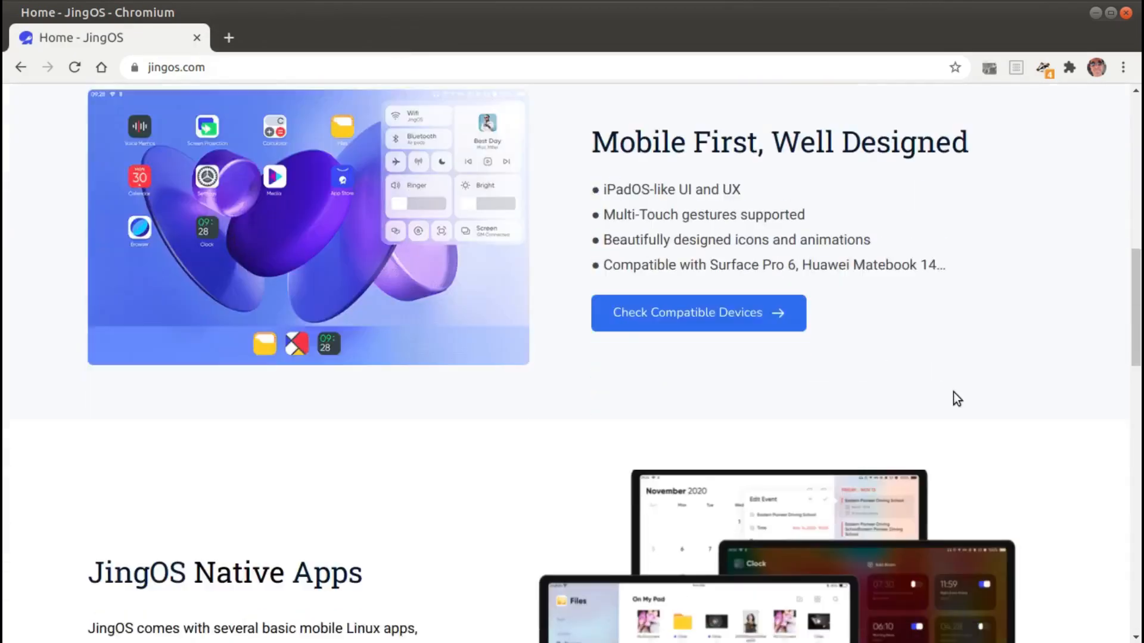
scroll("down", 3)
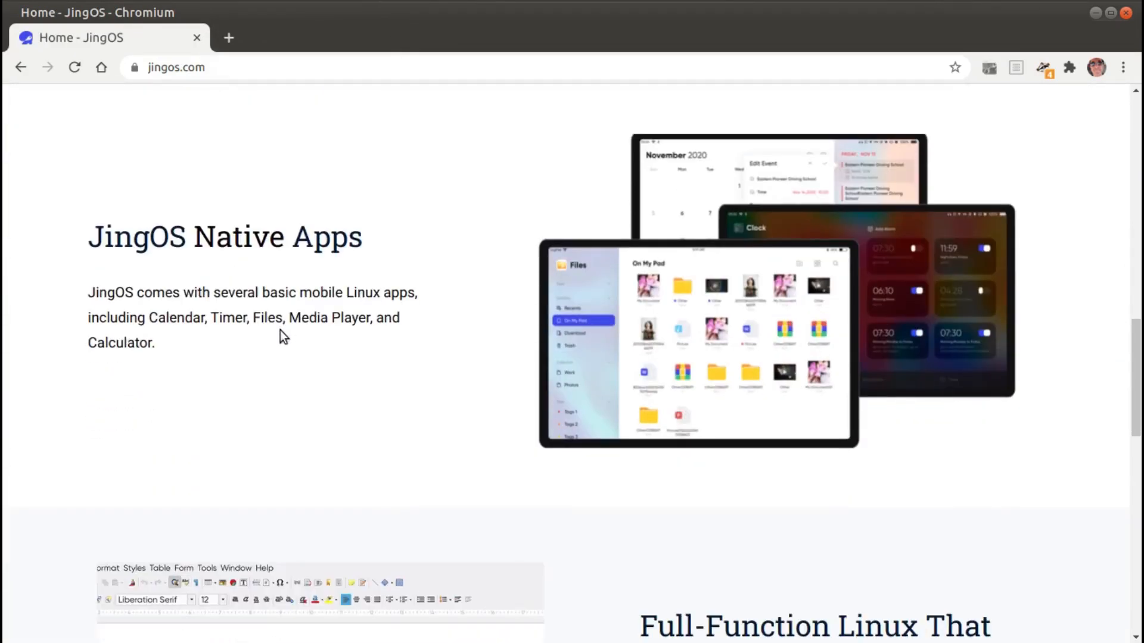
scroll("down", 3)
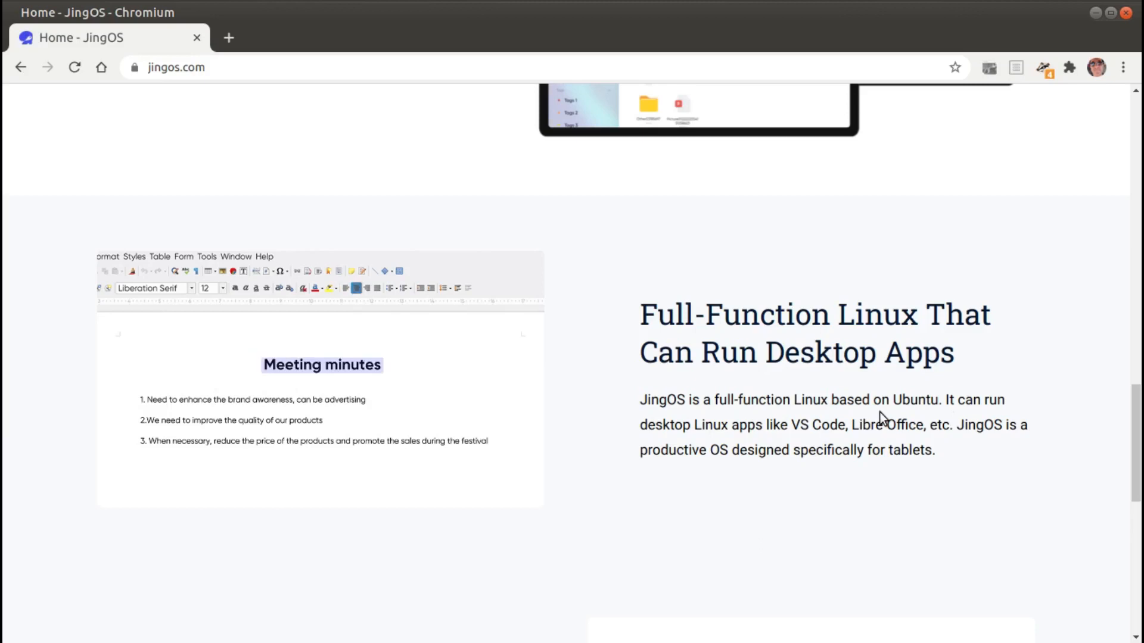
scroll("down", 3)
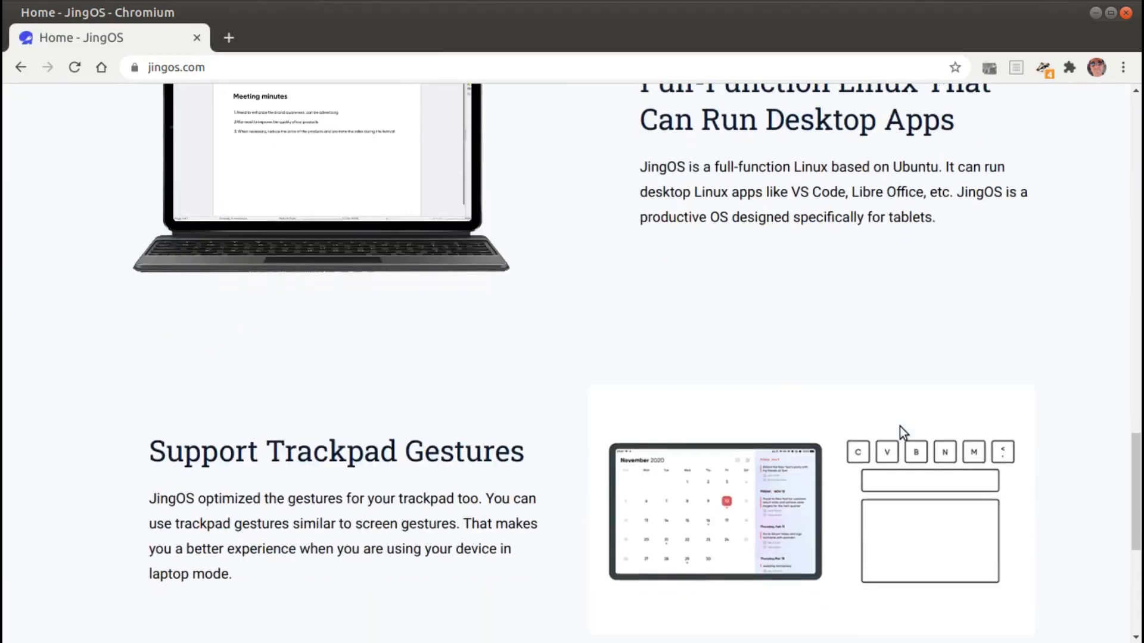
scroll("down", 3)
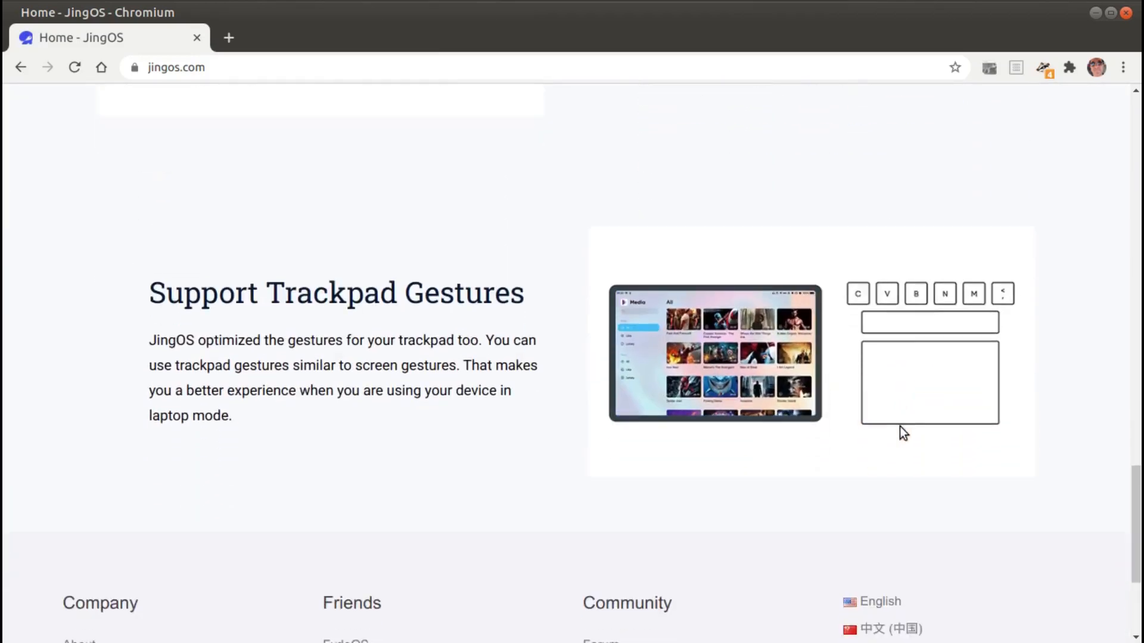
scroll("down", 3)
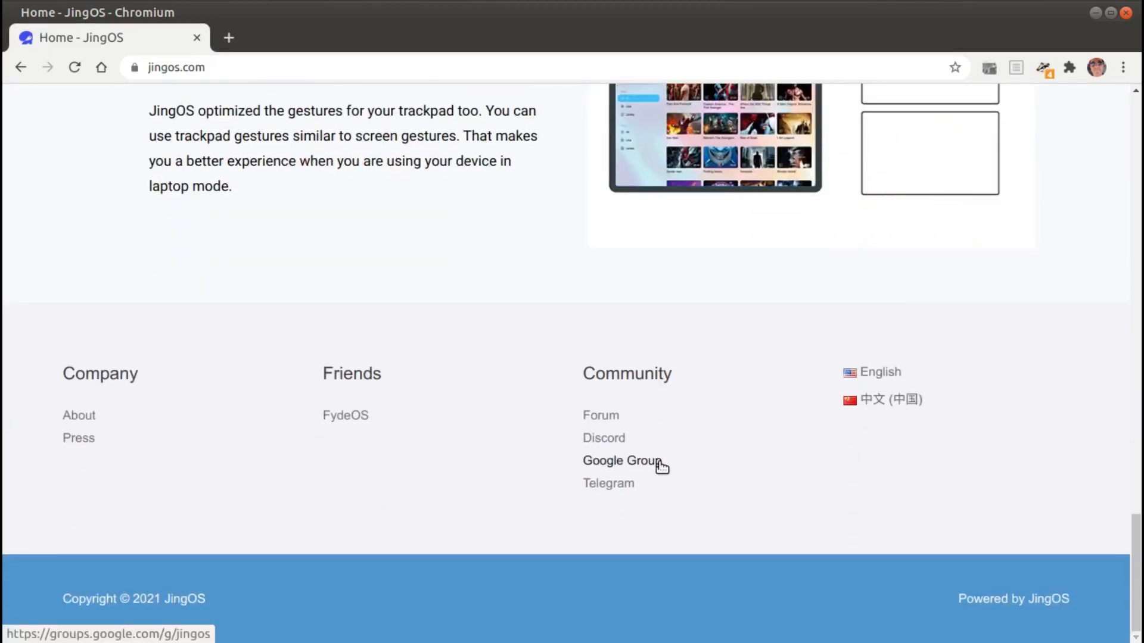
mouse_move(688, 475)
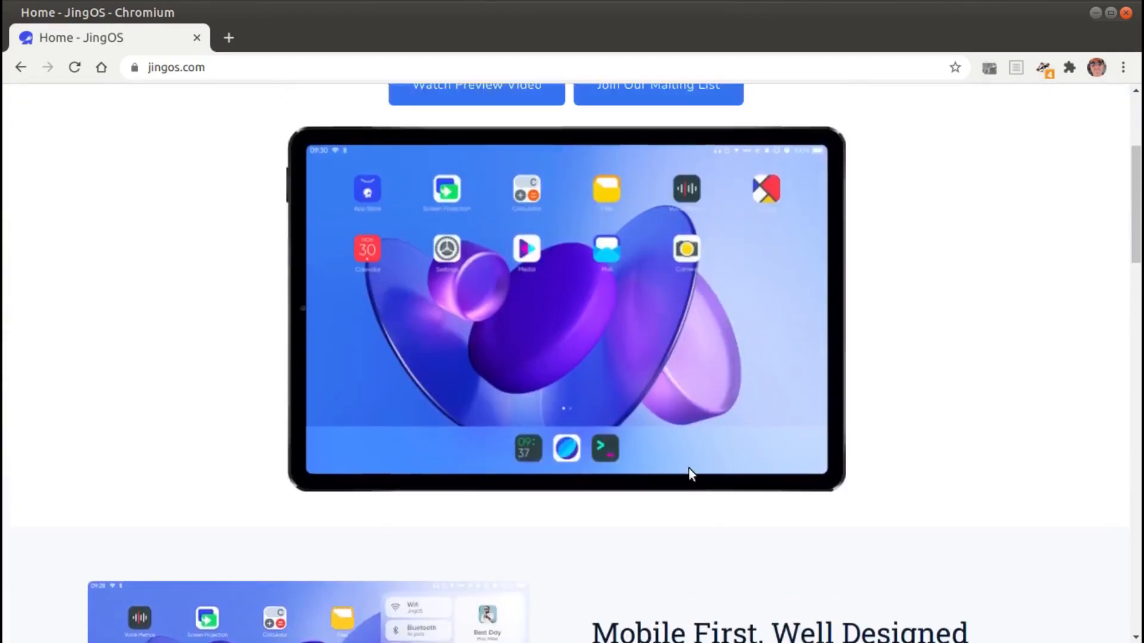
- Scroll back up to the homepage header with the tagline and tablet preview
scroll("up", 3)
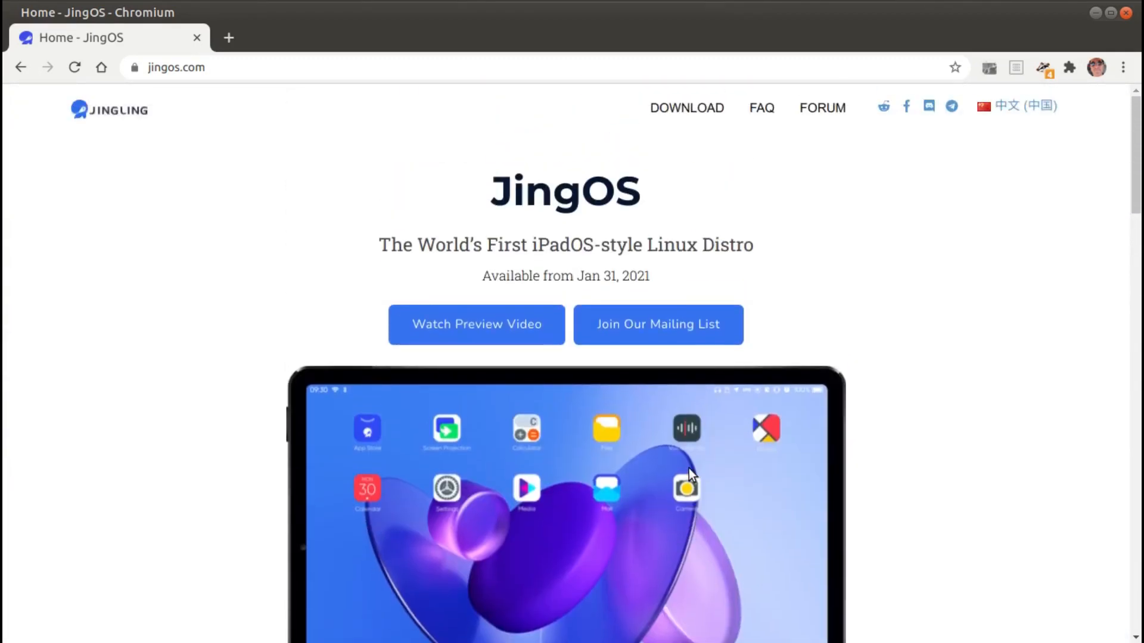